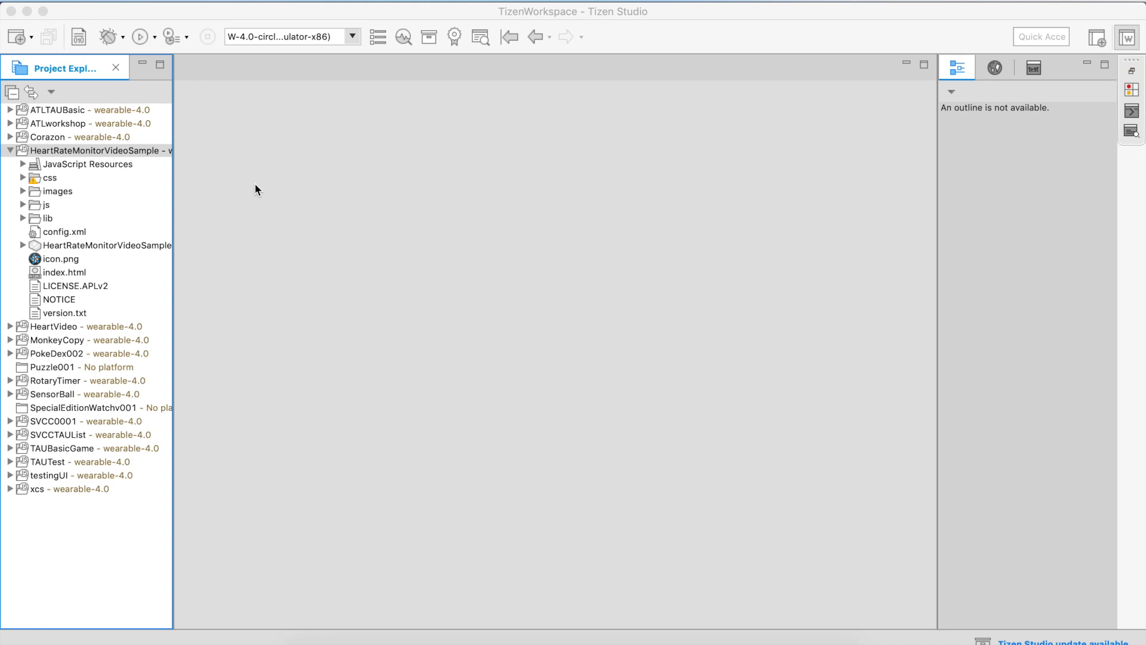
mouse_move(142, 161)
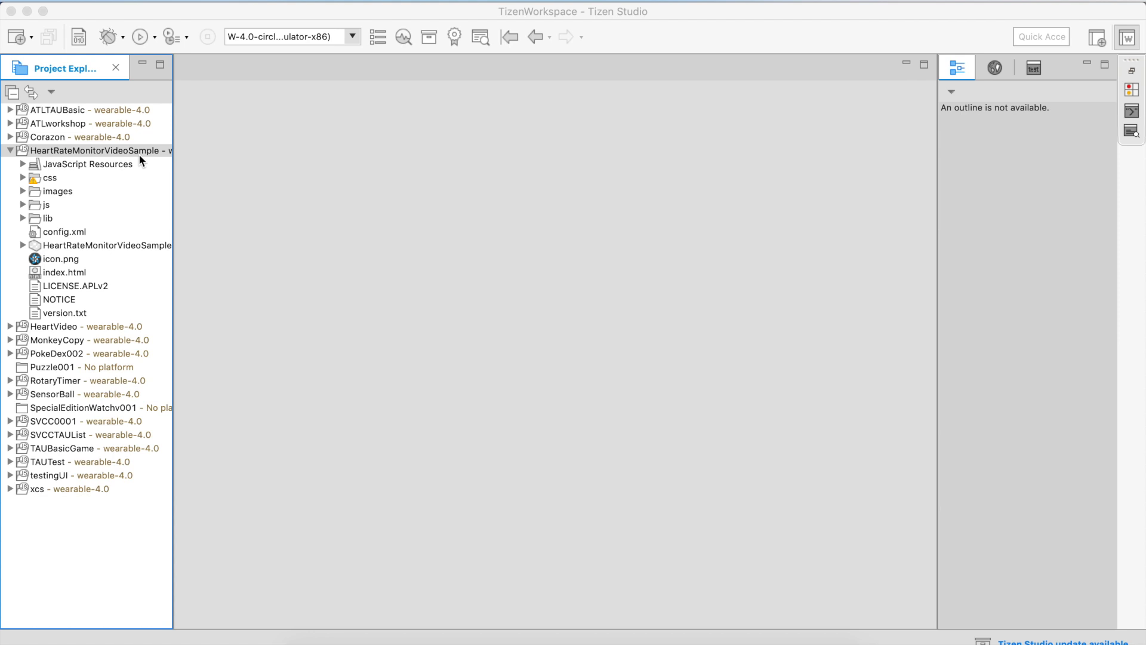
Step: Select the HeartRateMonitorVideoSample project in Project Explorer
left_click(96, 150)
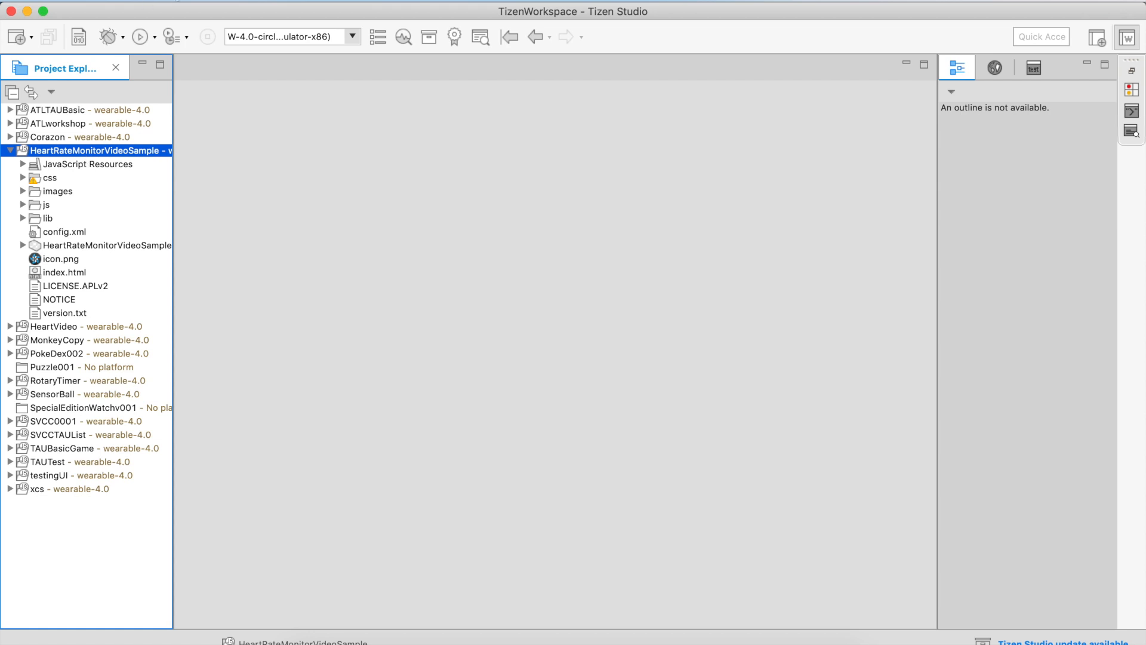
Step: Bring up the project's context menu to copy HeartRateMonitorVideoSample
right_click(91, 150)
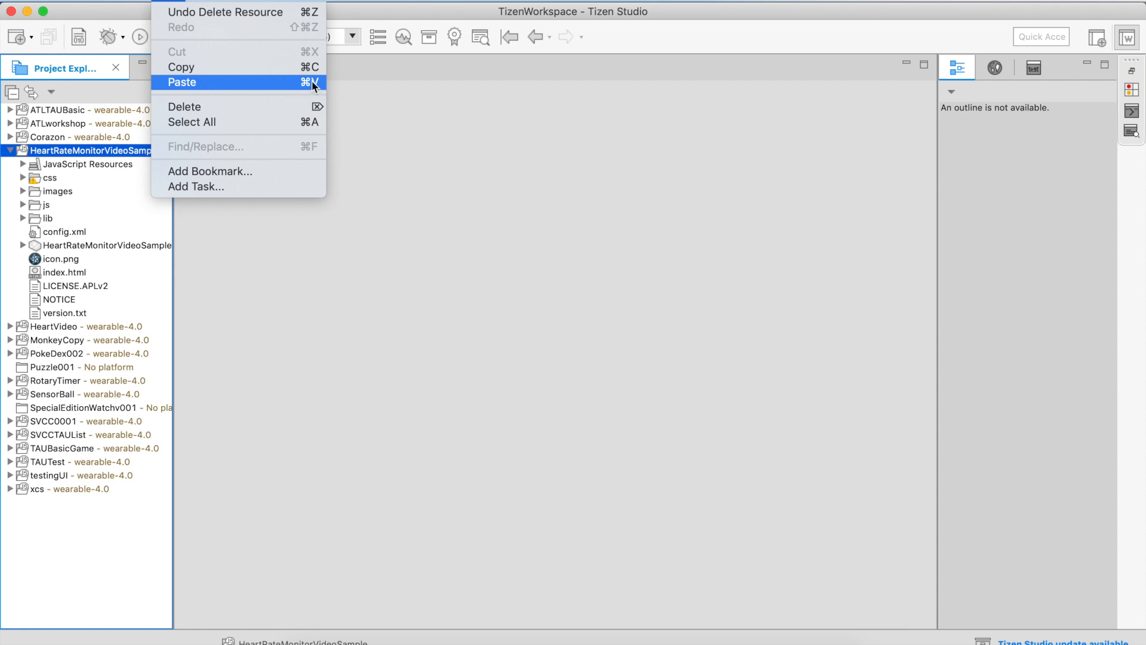
mouse_move(212, 67)
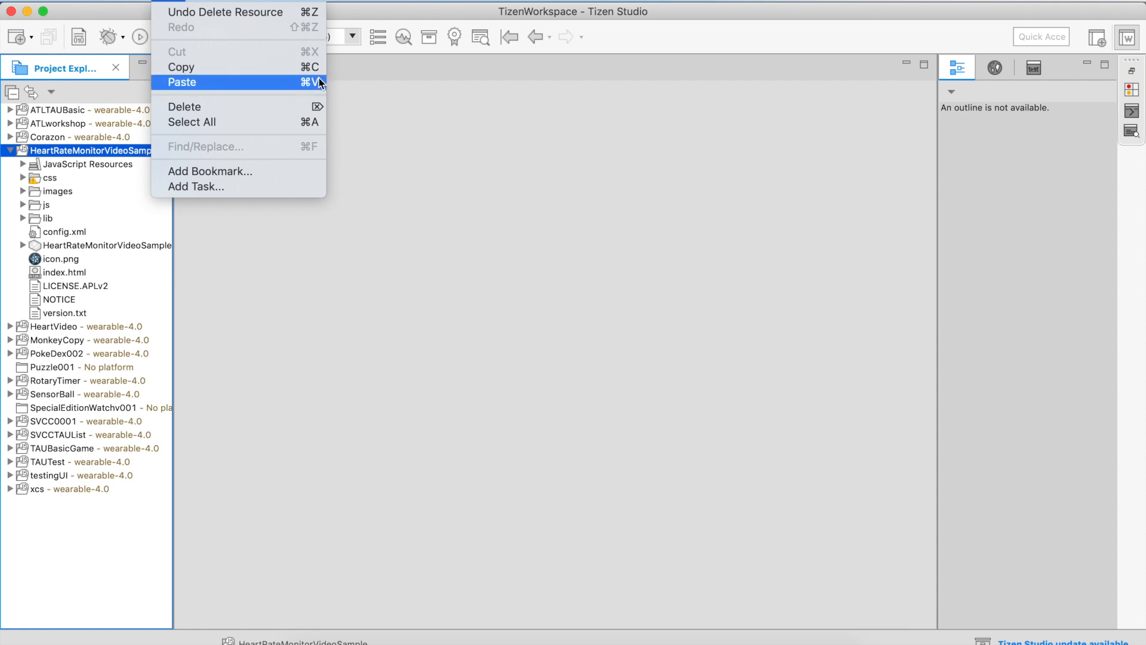
mouse_move(111, 189)
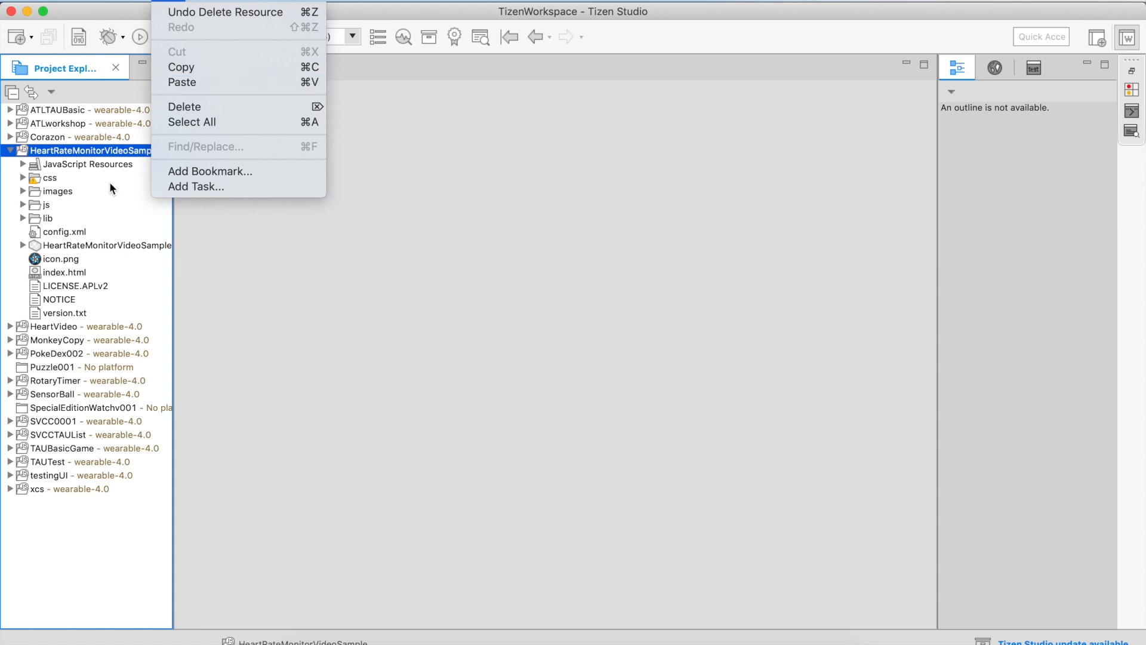
mouse_move(109, 157)
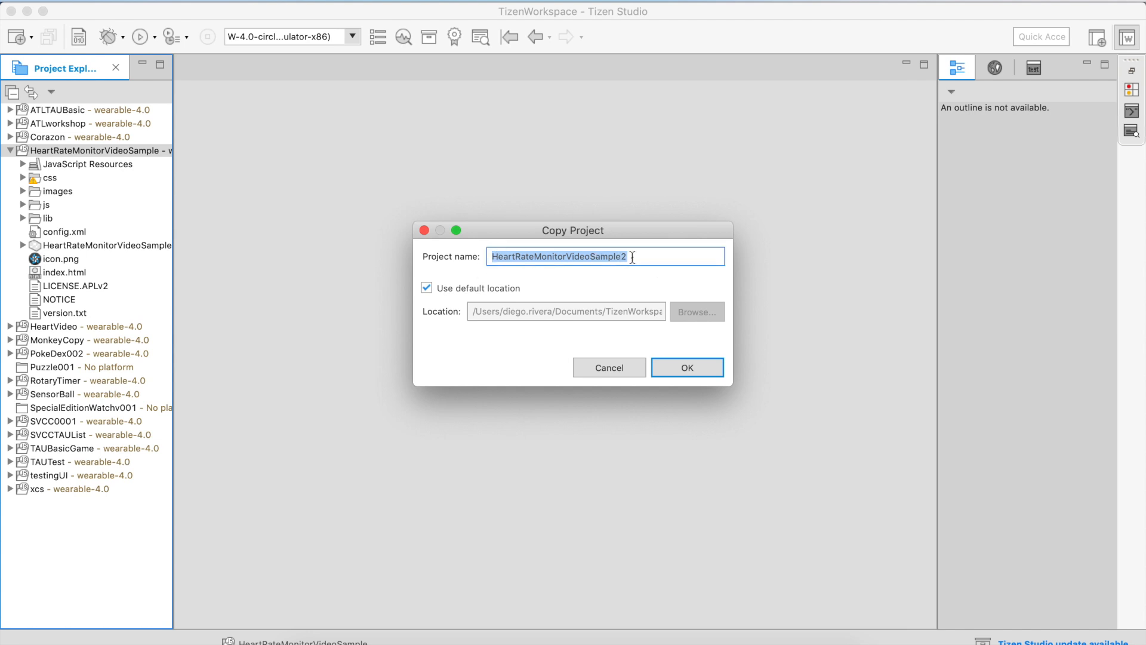
Step: Name the copy DuplicateHeartRateMonitorVideoSample2 by prefixing 'Duplicate' and confirm
left_click(491, 261)
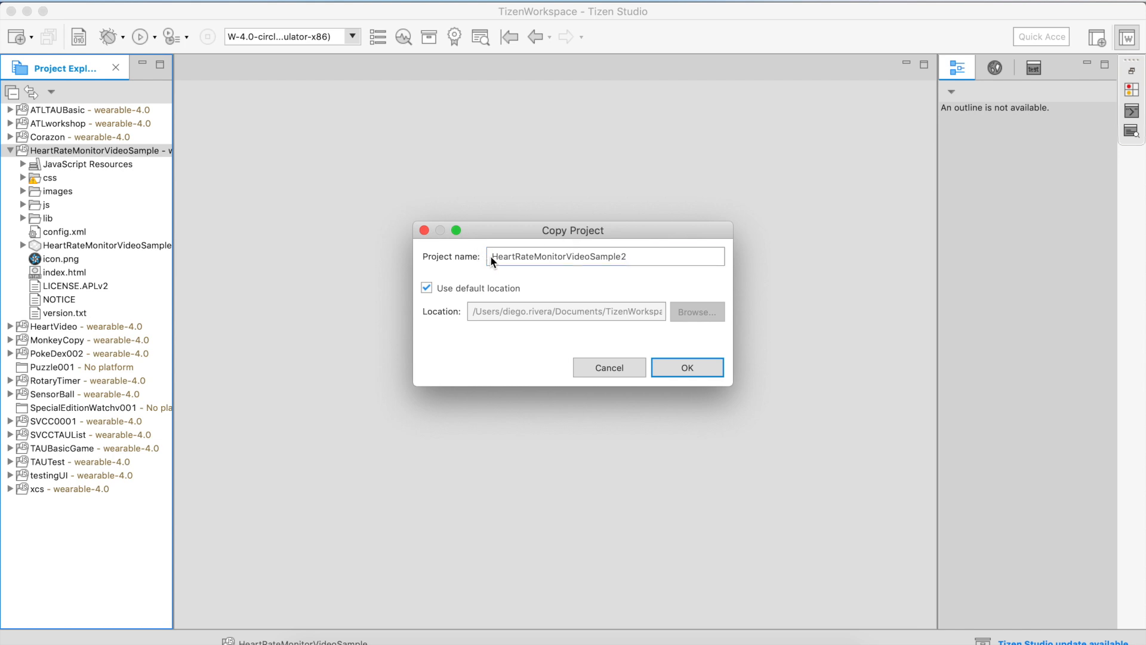
type("Dup")
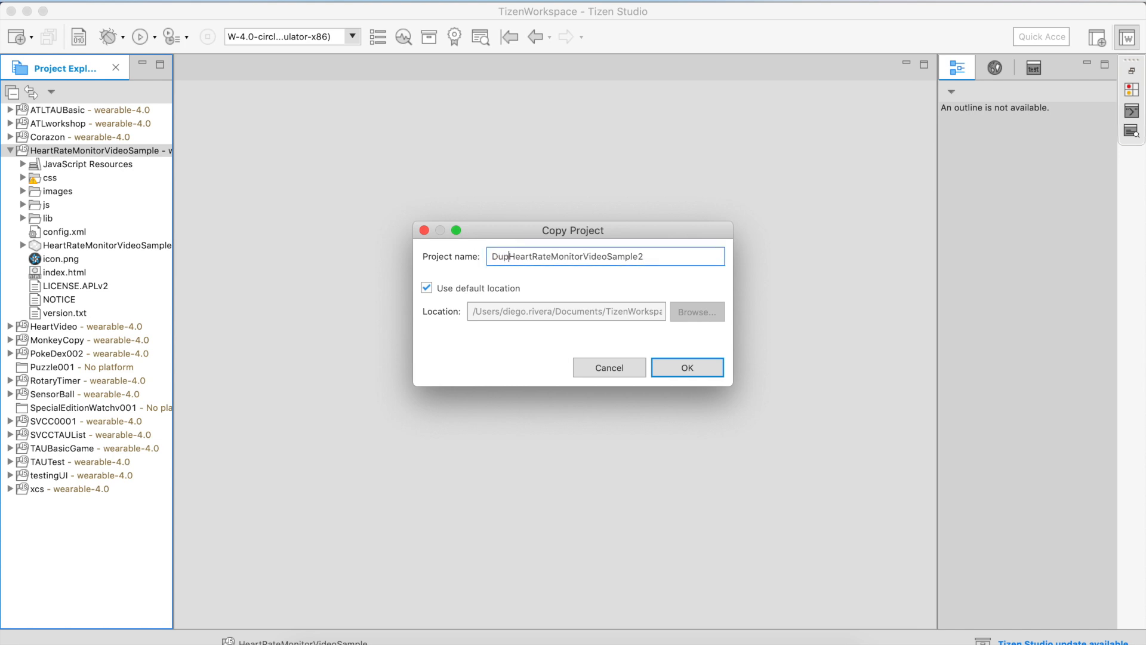
type("licate")
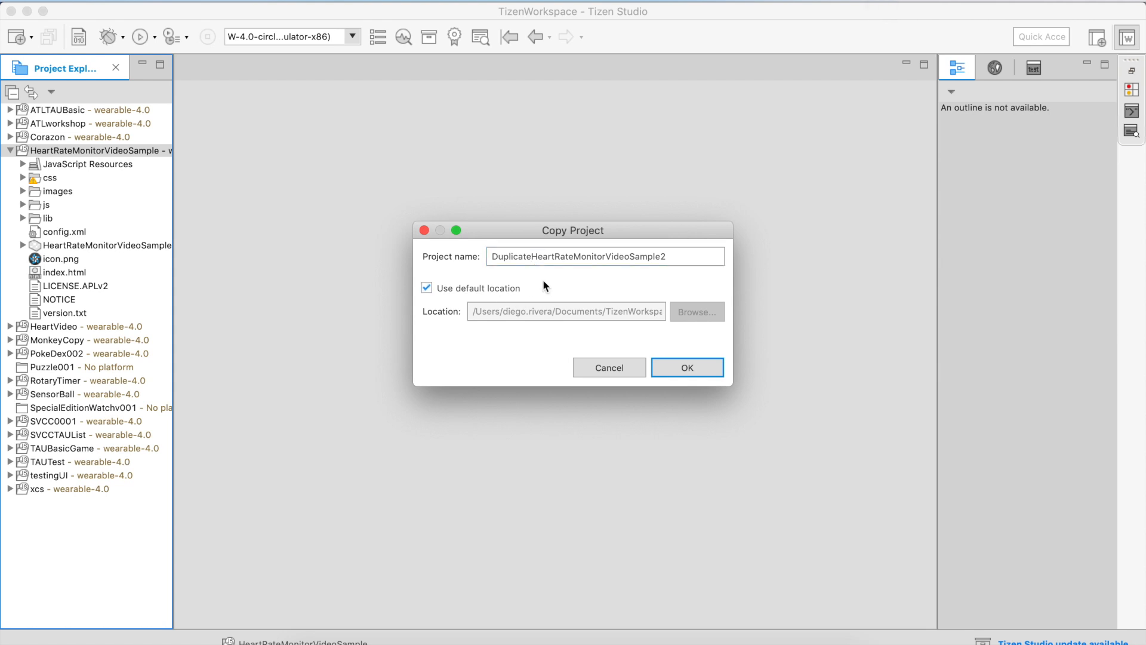
left_click(686, 367)
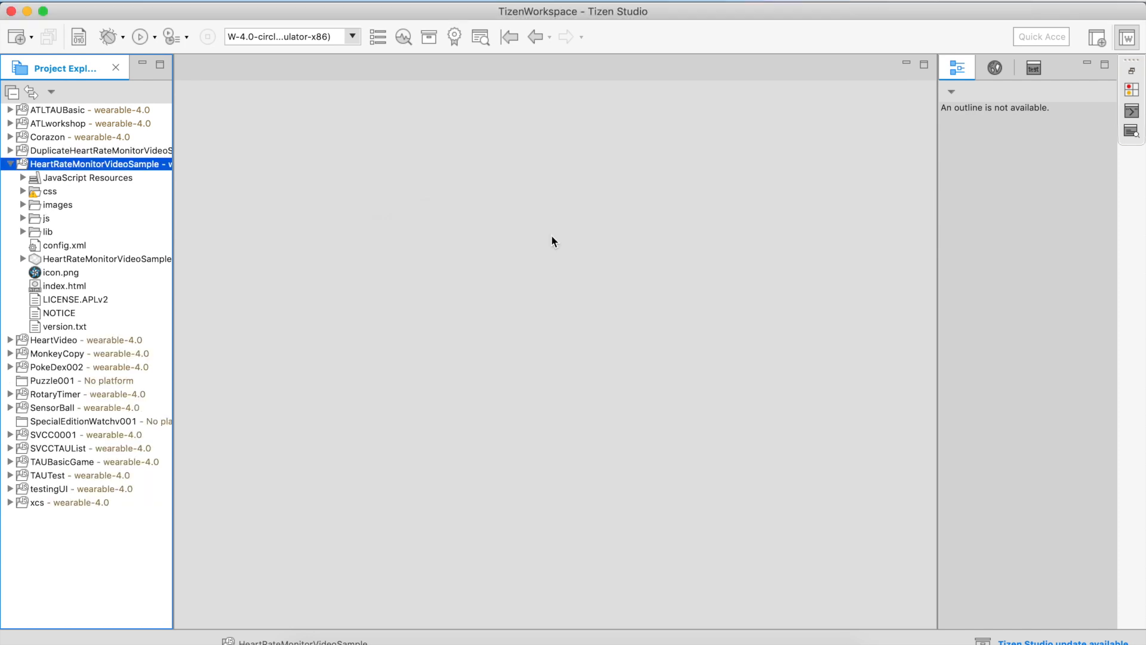
mouse_move(16, 158)
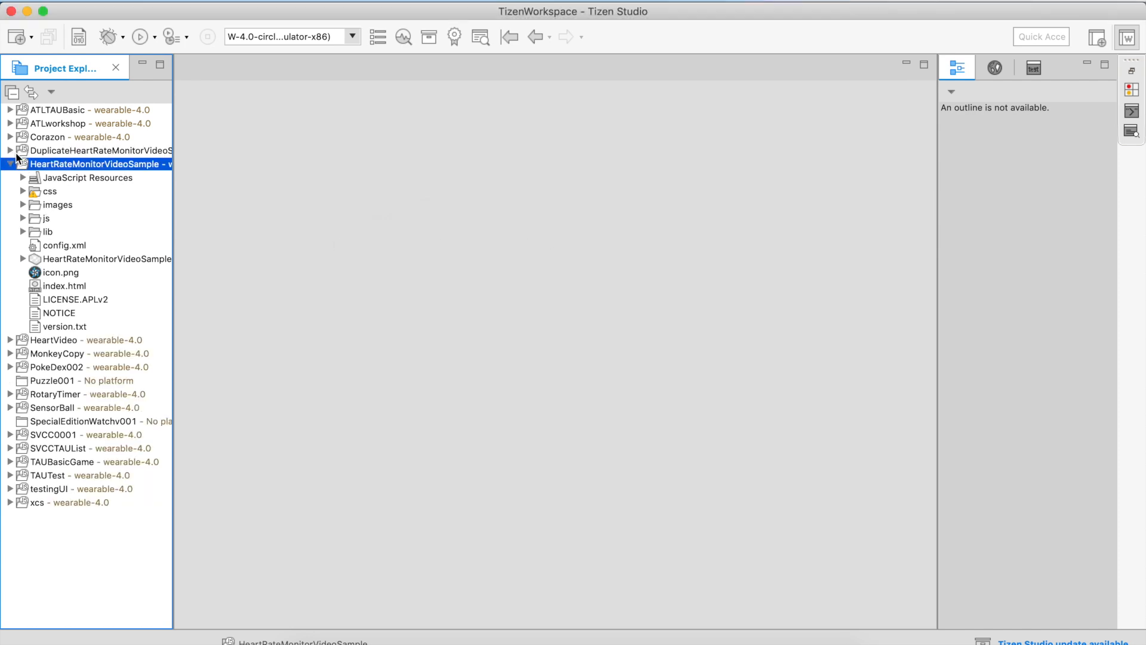
Step: Expand DuplicateHeartRateMonitorVideoSample2, select it, then select the original's config.xml
left_click(10, 151)
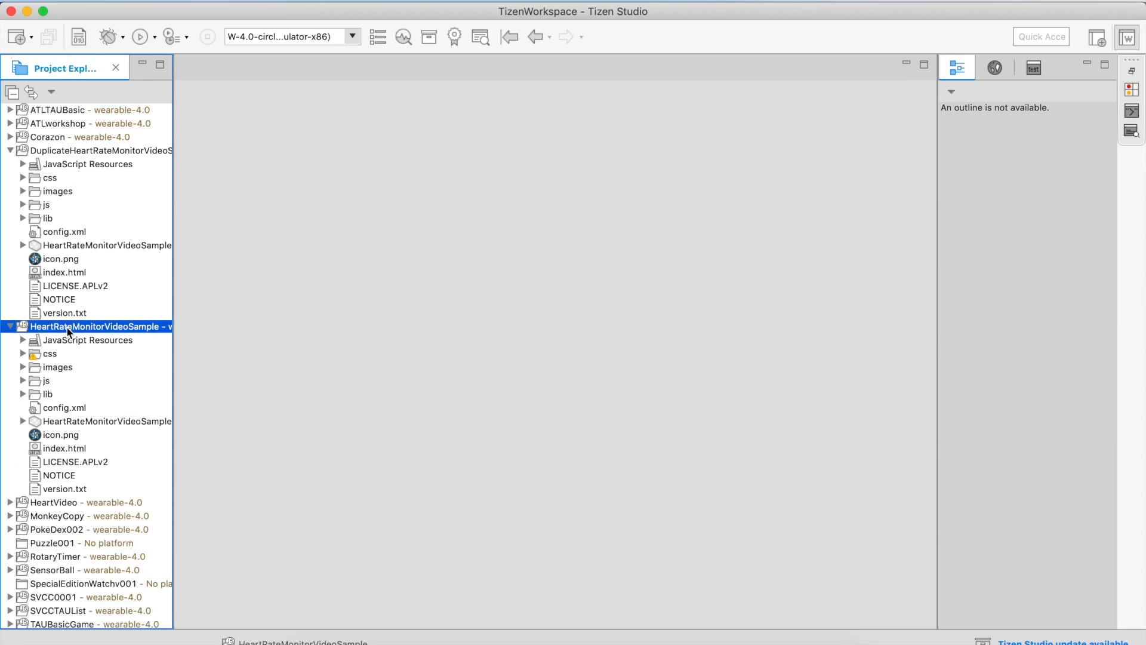
left_click(96, 150)
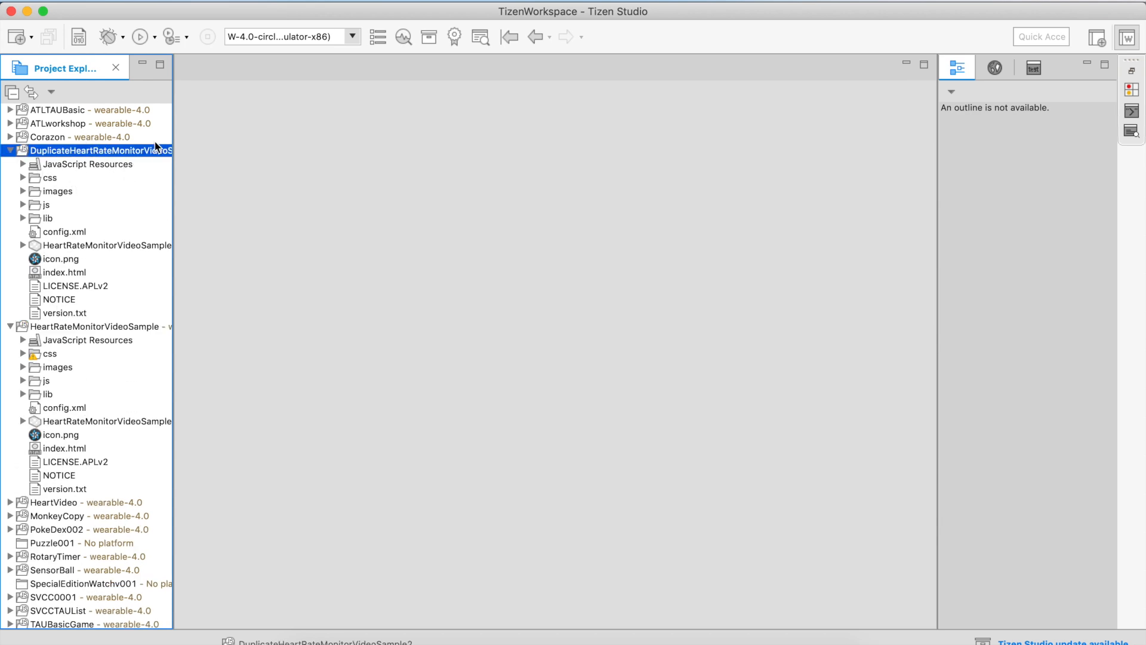
mouse_move(86, 202)
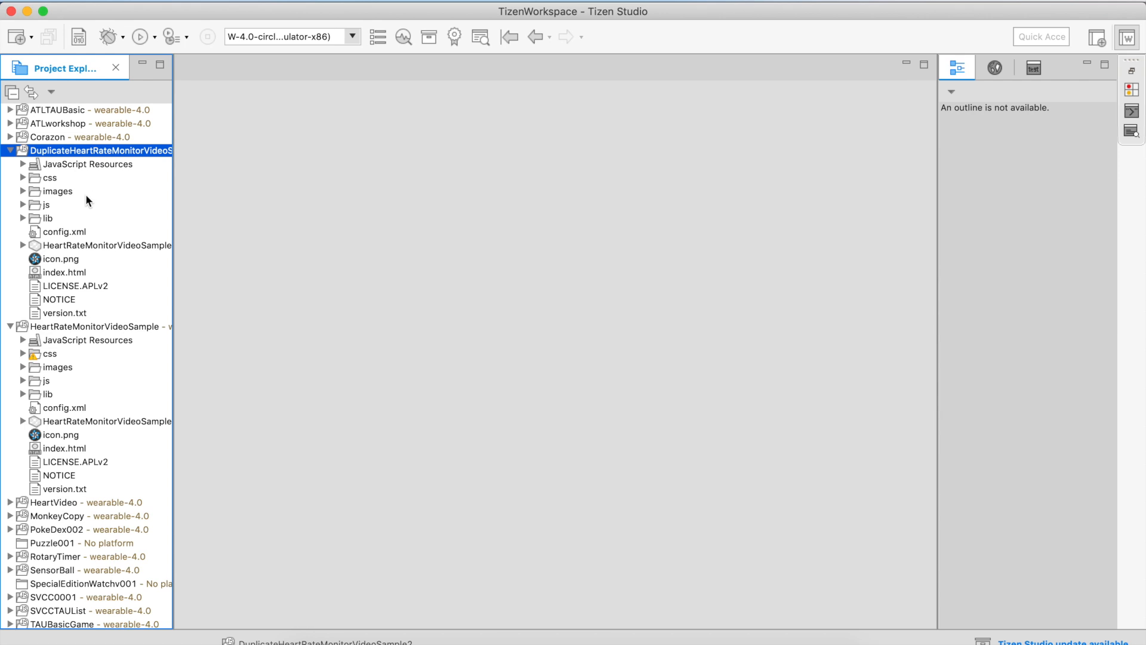
mouse_move(24, 393)
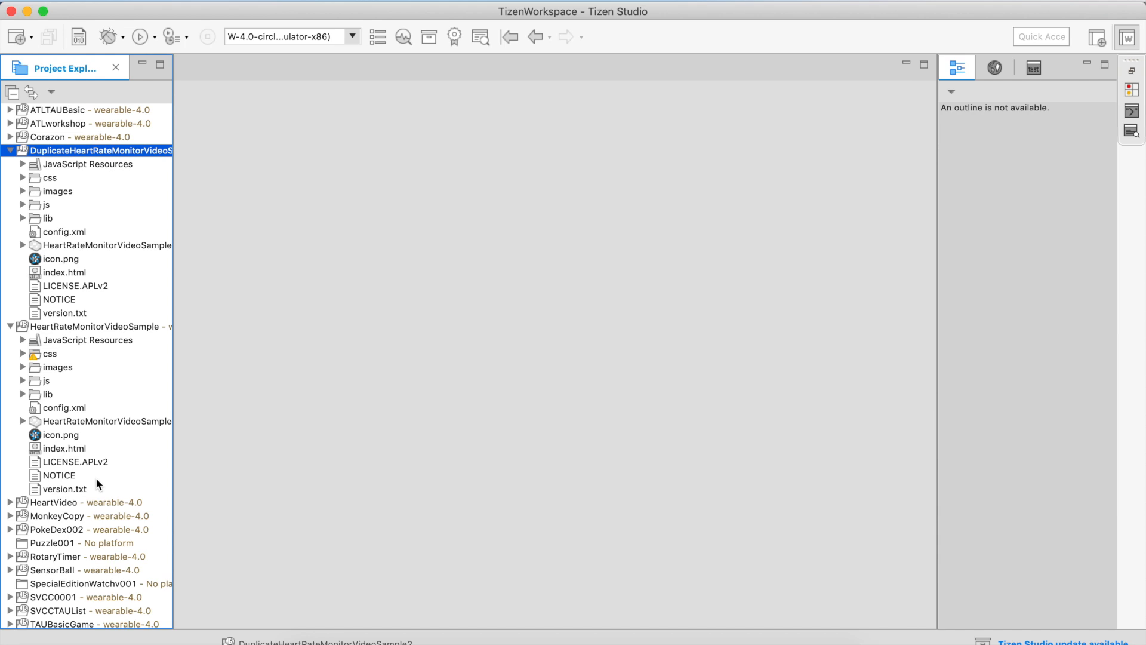
mouse_move(45, 235)
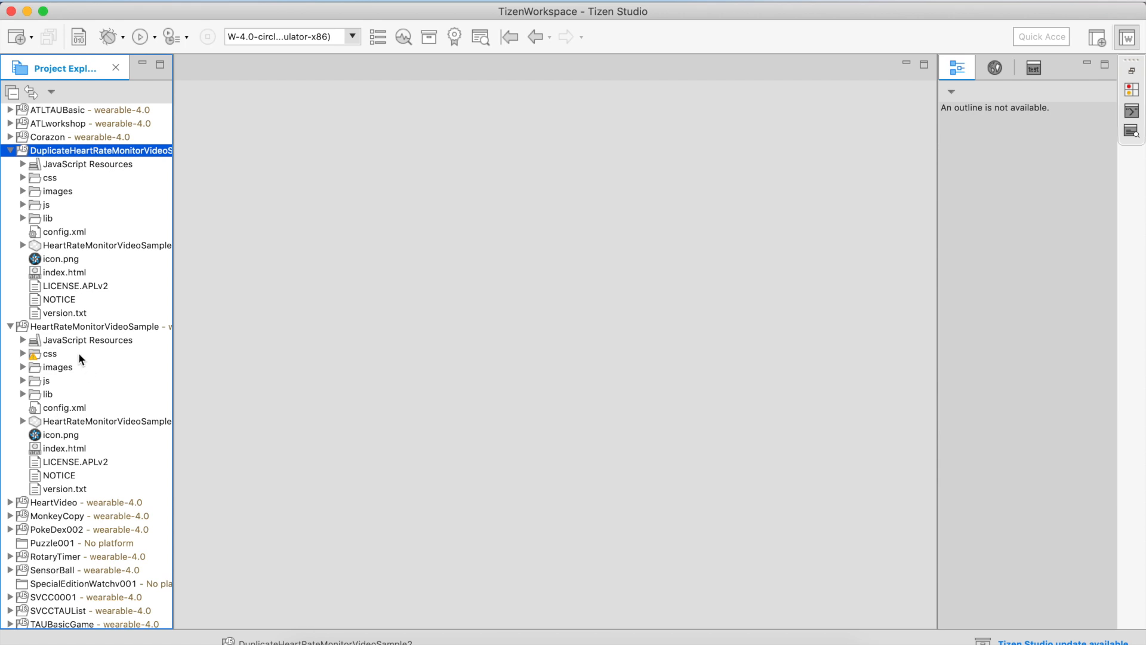
left_click(65, 407)
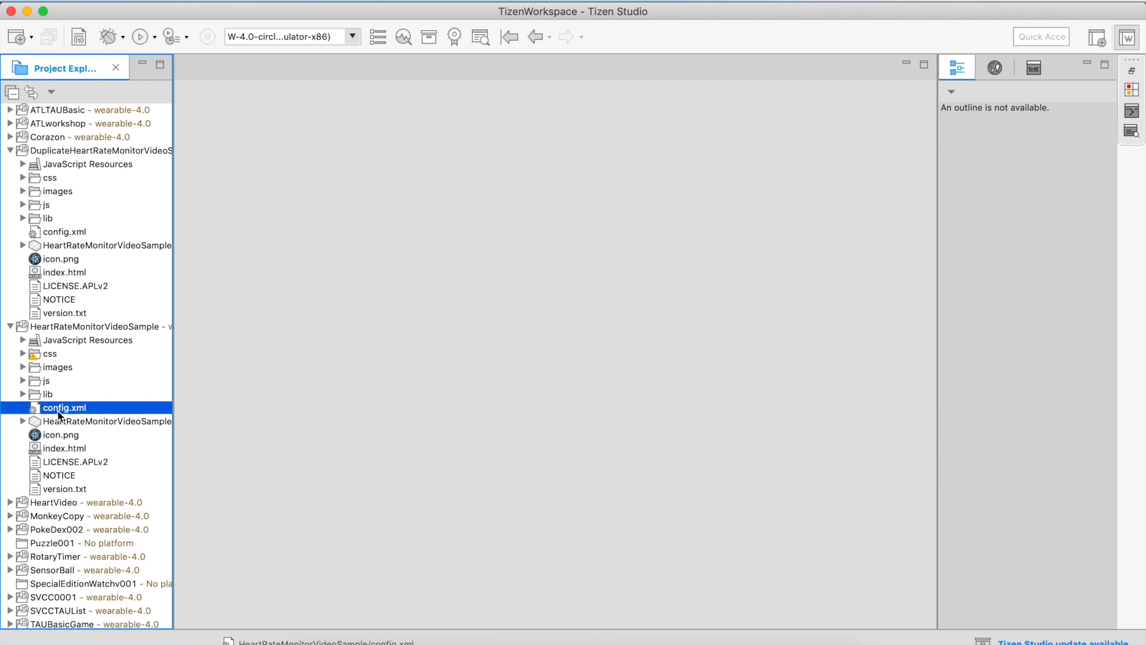
Step: Open config.xml of the original and the duplicate project side by side
double_click(64, 407)
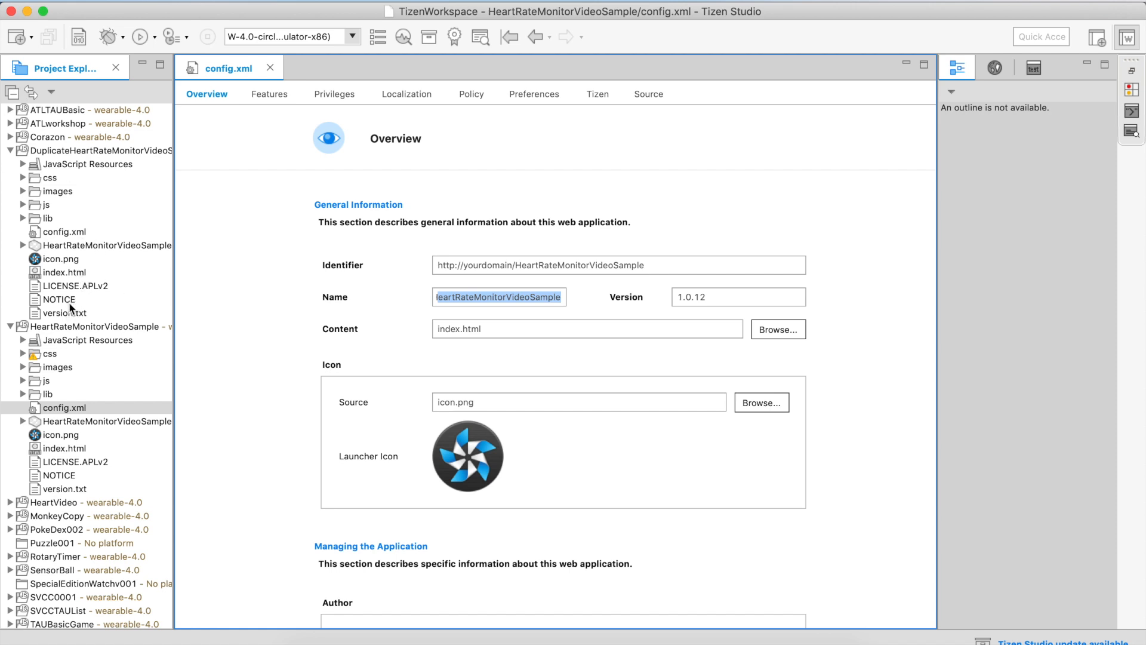
left_click(63, 232)
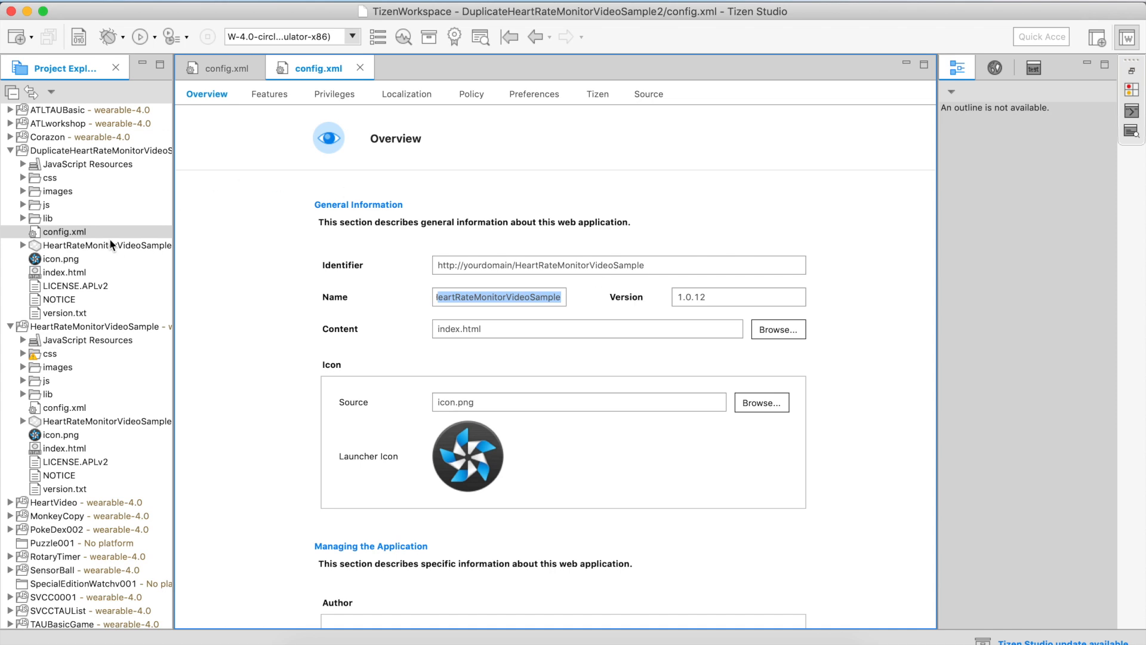
mouse_move(160, 308)
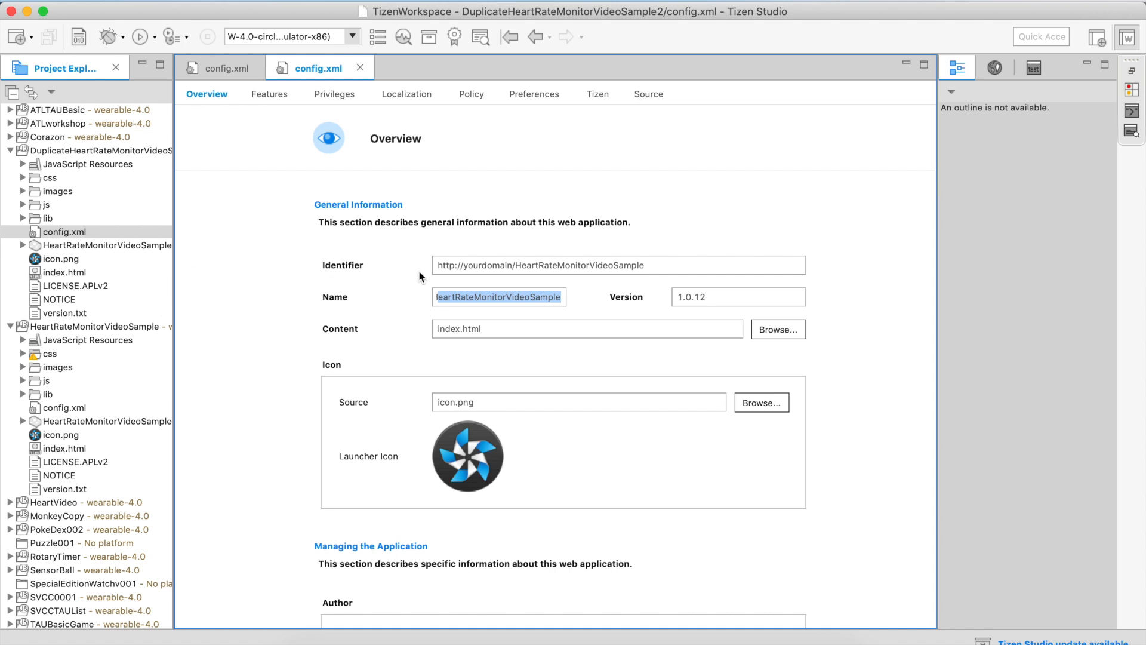
mouse_move(419, 317)
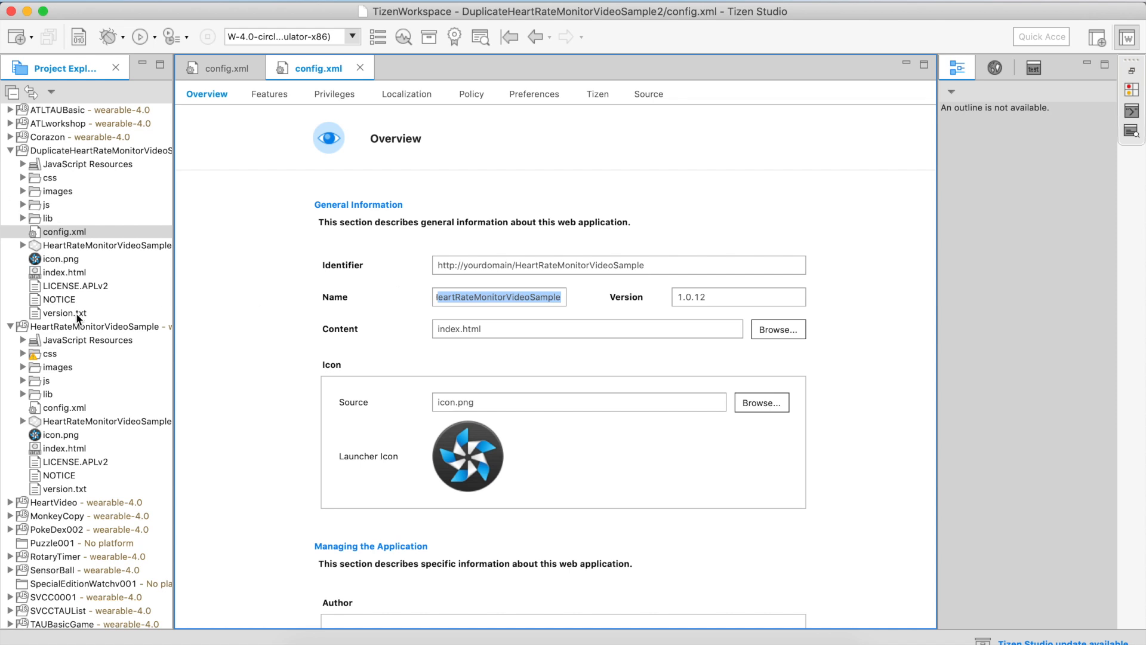
mouse_move(274, 185)
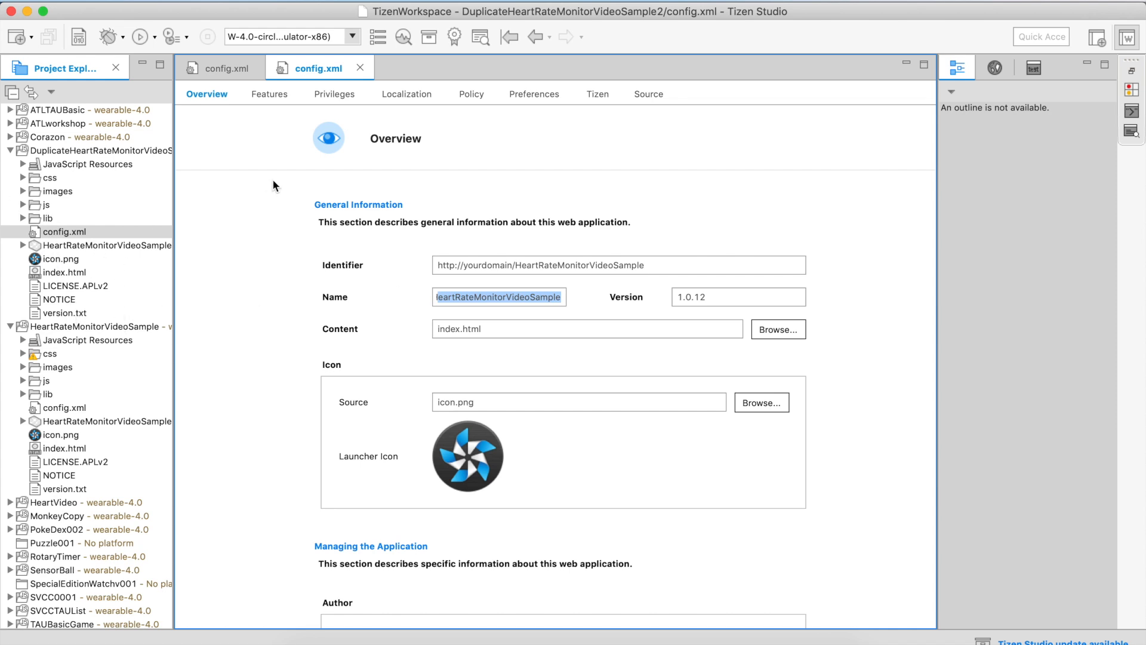
Step: Select icon.png in both projects and expand each js folder showing core, helpers, models, views, app.js
left_click(59, 260)
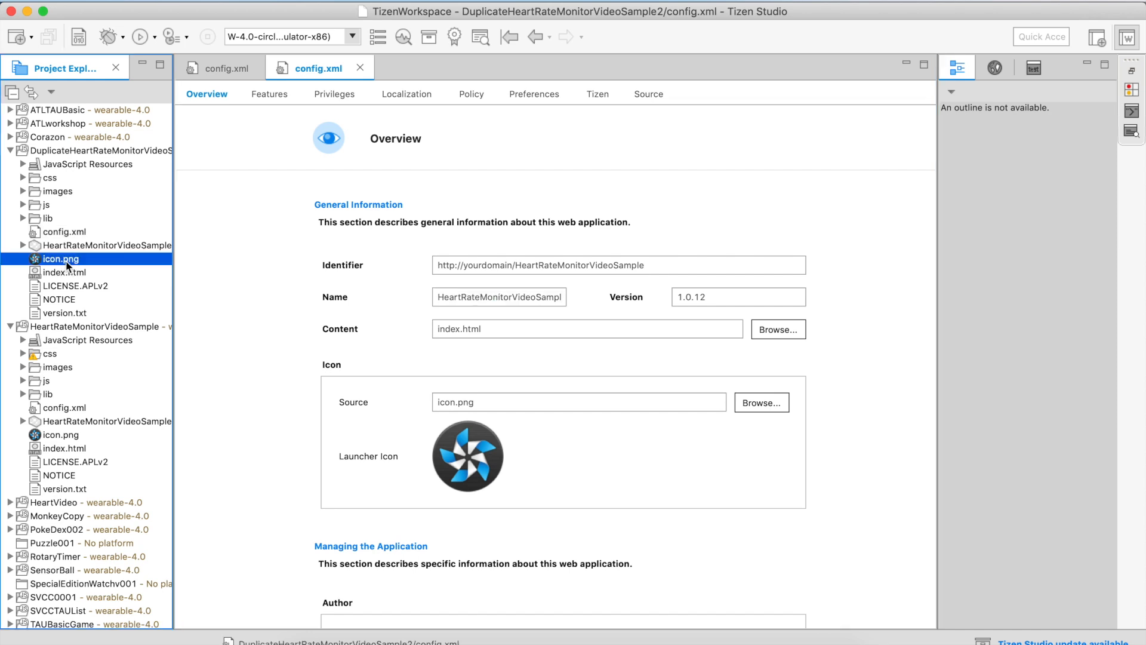
left_click(59, 435)
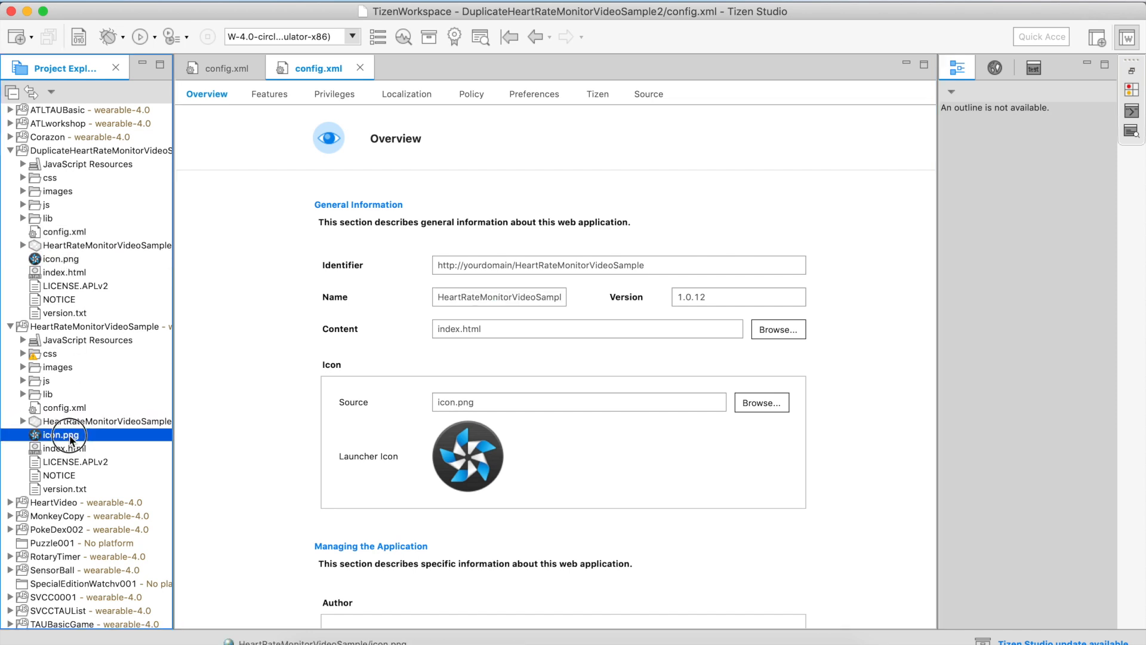
left_click(47, 204)
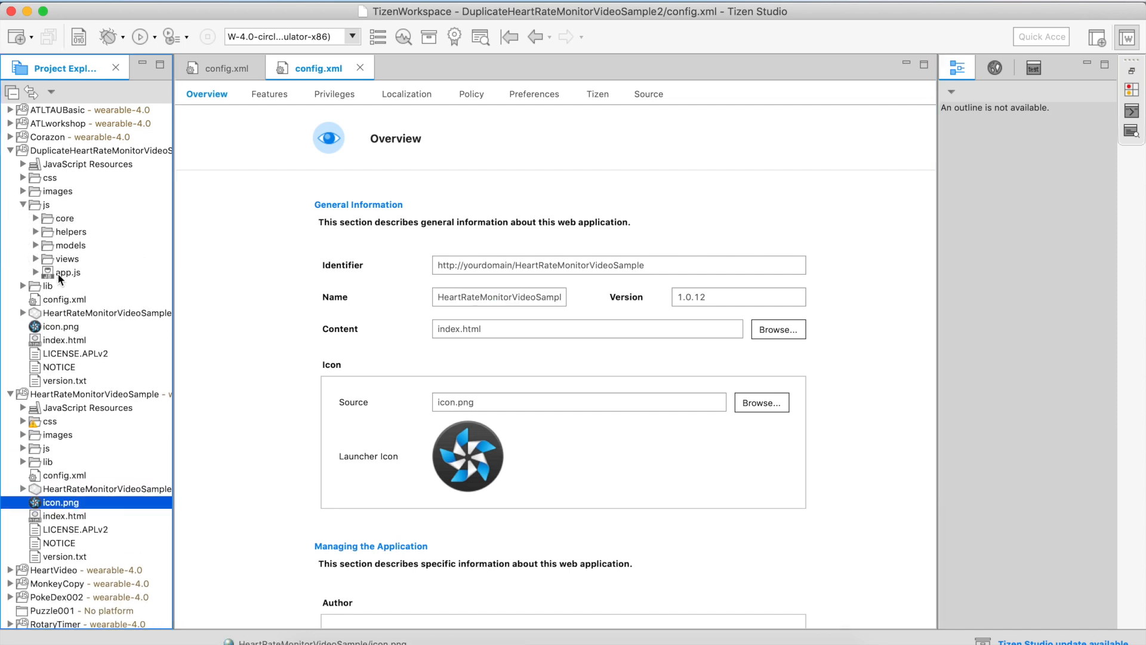
left_click(68, 273)
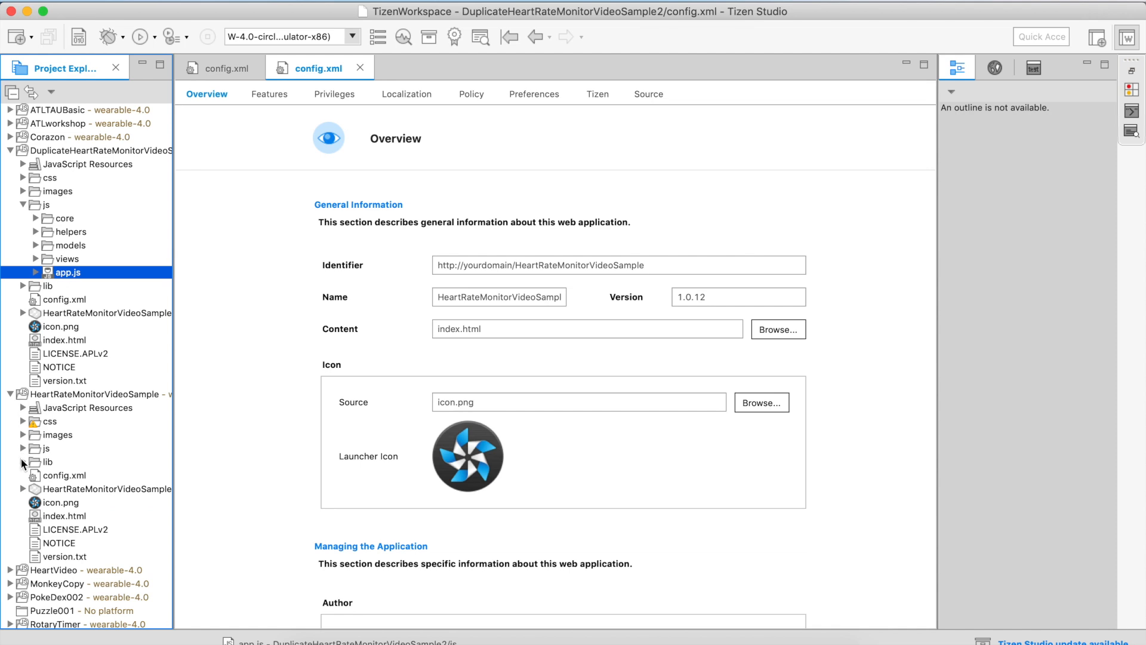
left_click(24, 448)
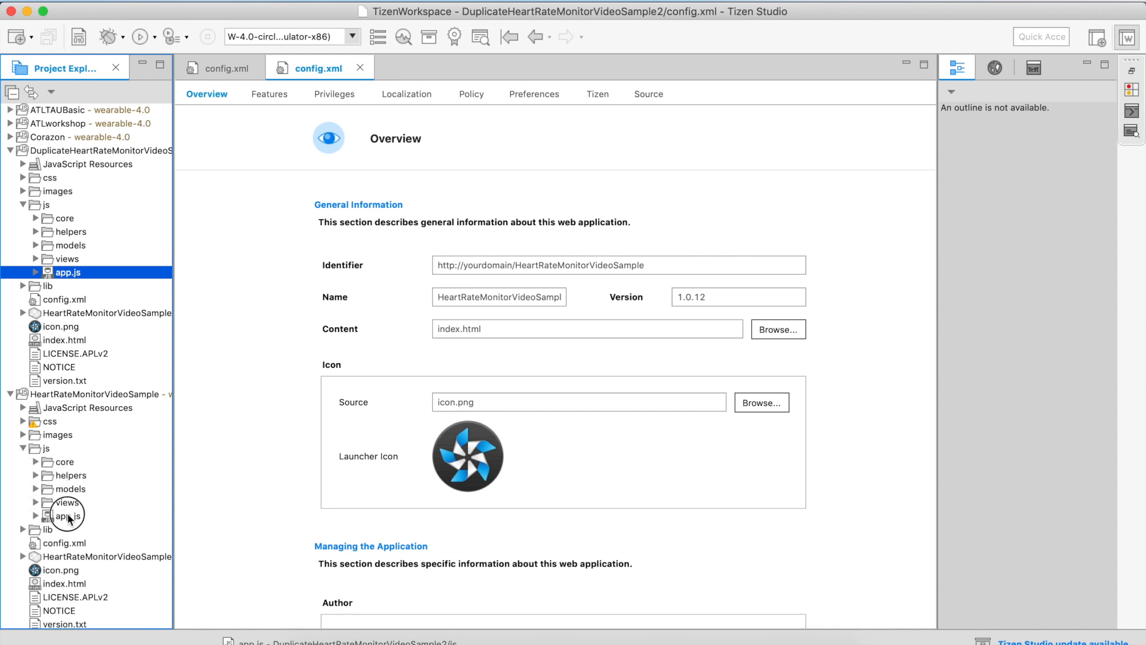
scroll("down", 3)
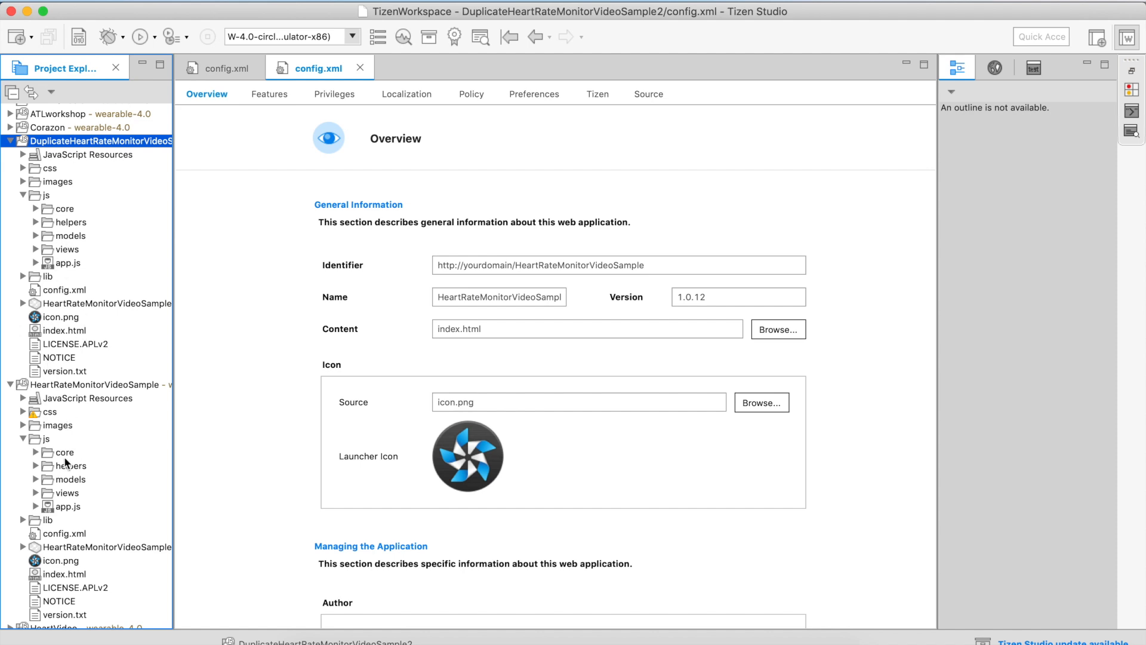
mouse_move(371, 260)
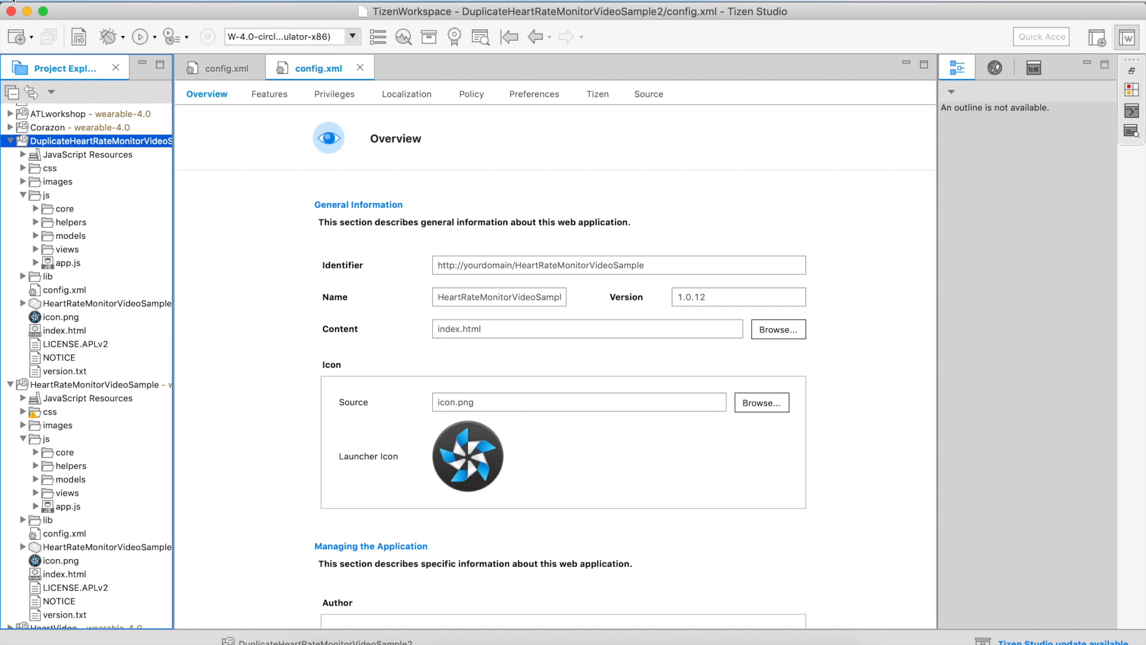
Step: Bring up the context menu of DuplicateHeartRateMonitorVideoSample2 to reach Run As
right_click(99, 141)
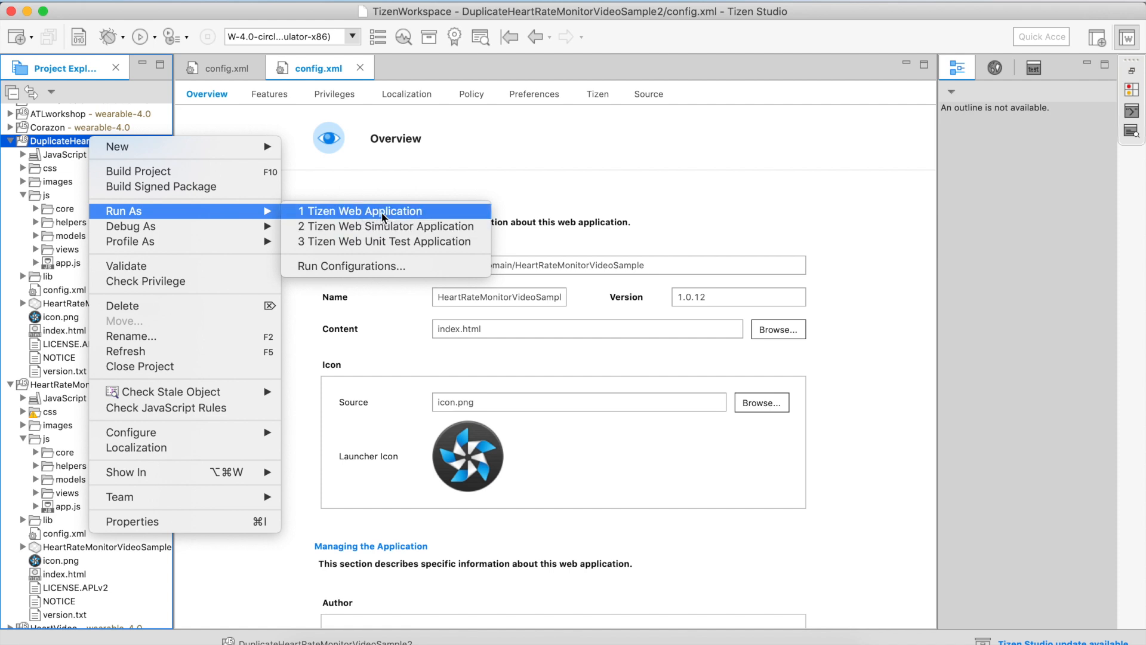
mouse_move(430, 213)
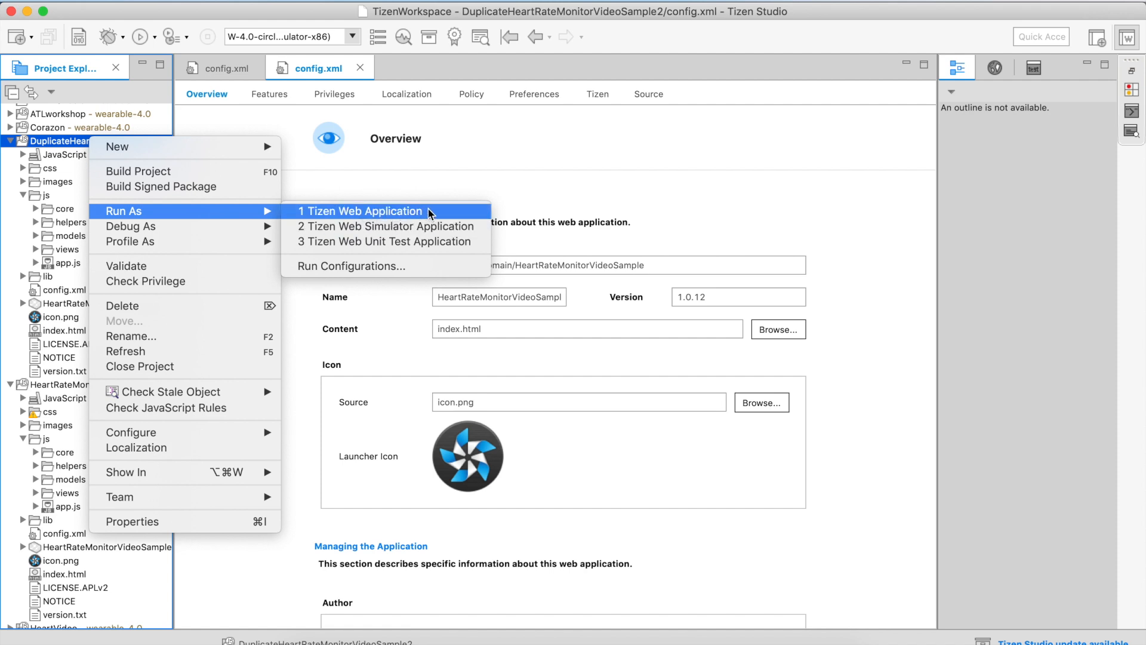
mouse_move(454, 211)
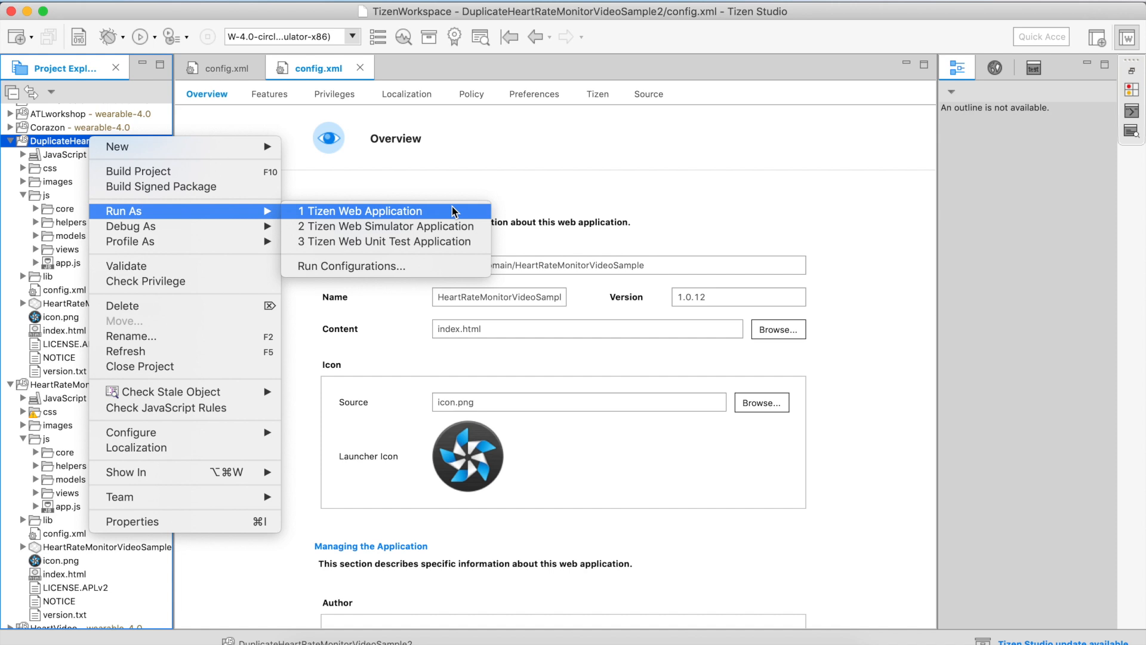
mouse_move(473, 203)
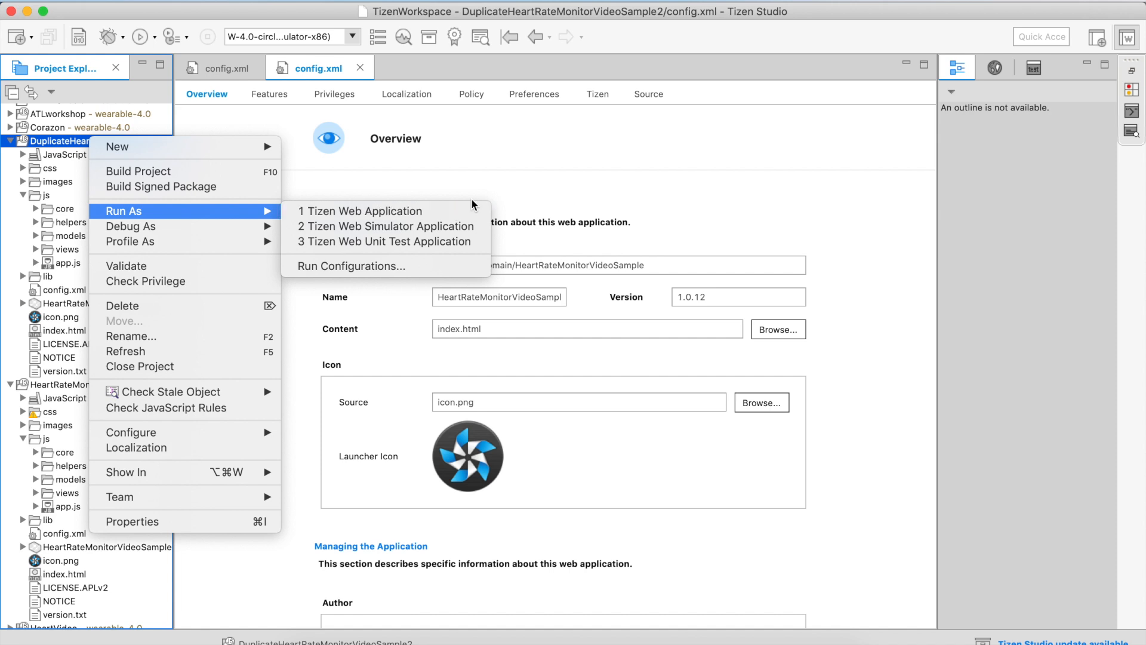